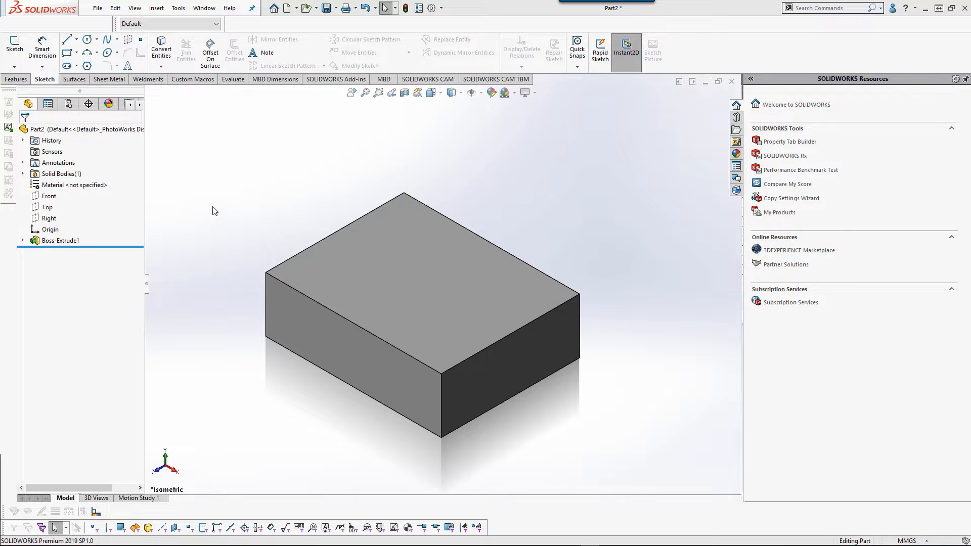
mouse_move(191, 209)
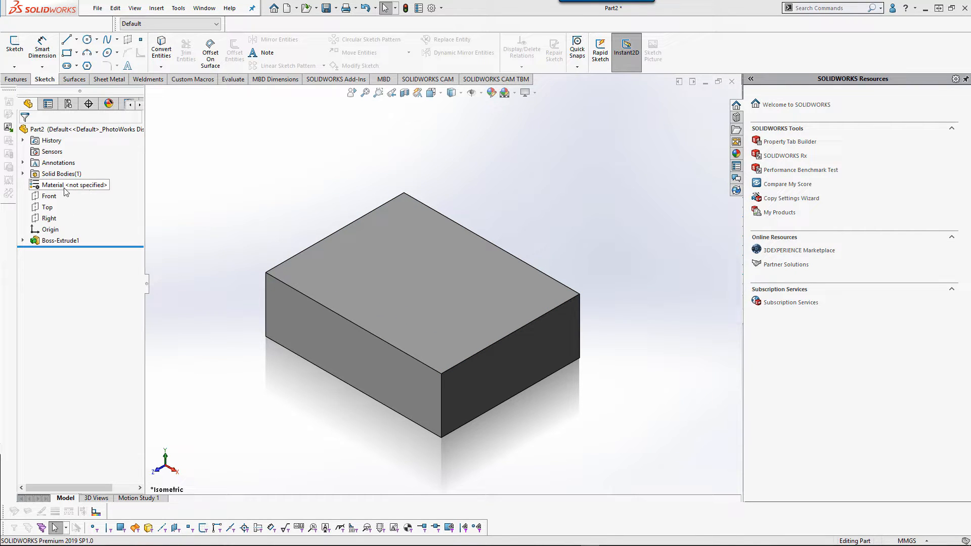
- Bring up the material context menu for the unassigned part material
right_click(69, 184)
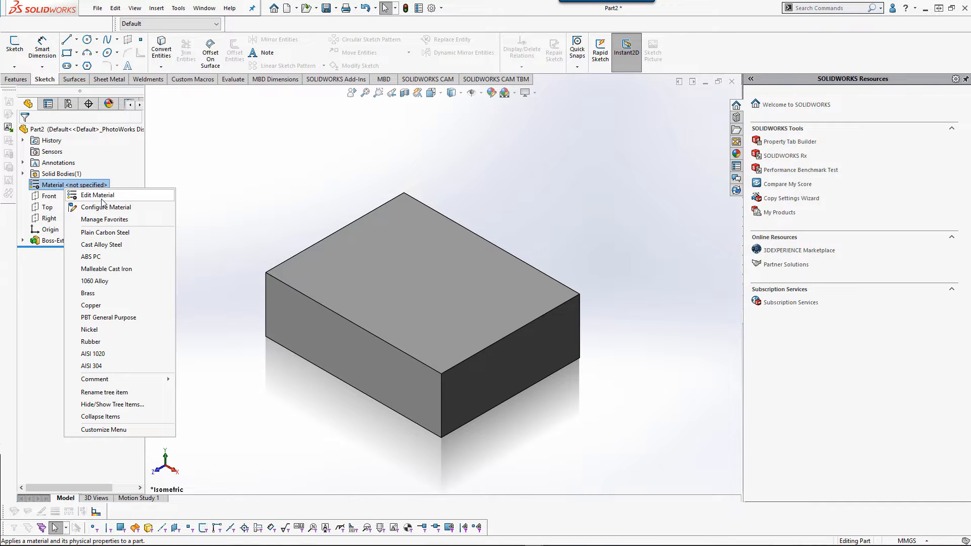
- Open the material library and review Custom_AISI 304's thickness-range K-factors (0.375, 0.4)
left_click(310, 176)
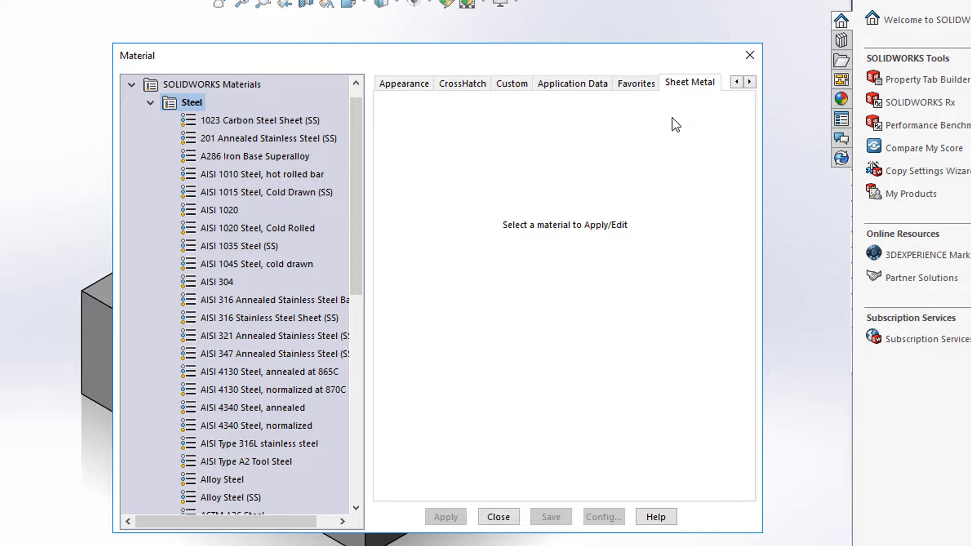
mouse_move(653, 184)
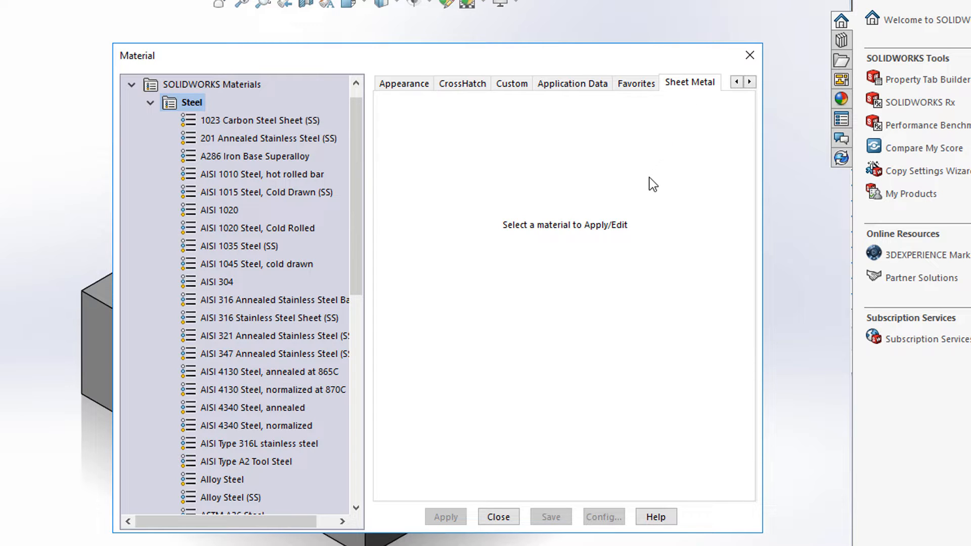
mouse_move(365, 222)
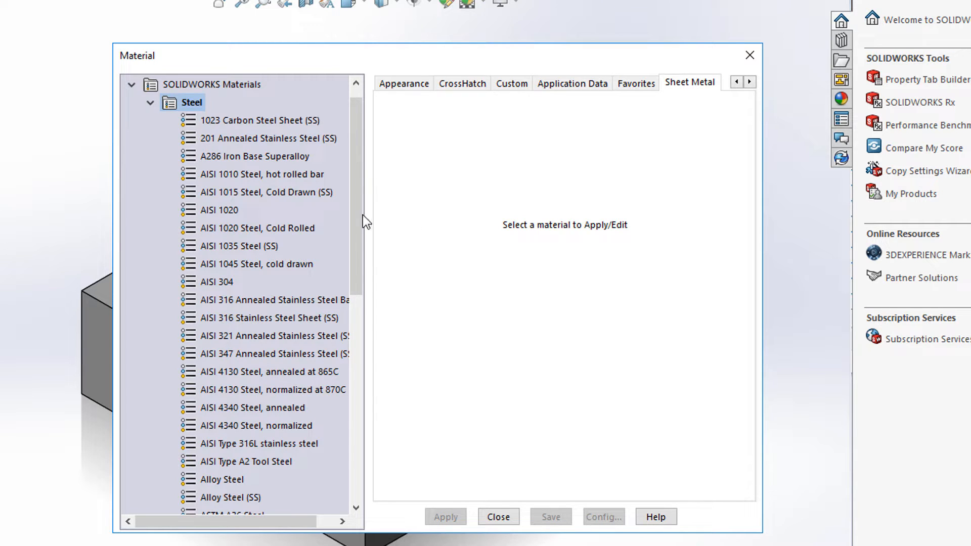
mouse_move(266, 203)
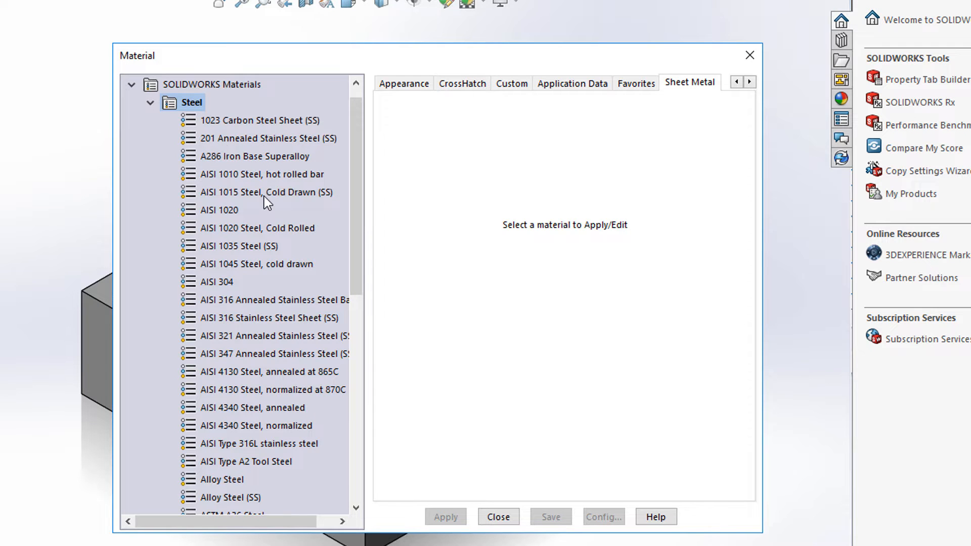
scroll("down", 3)
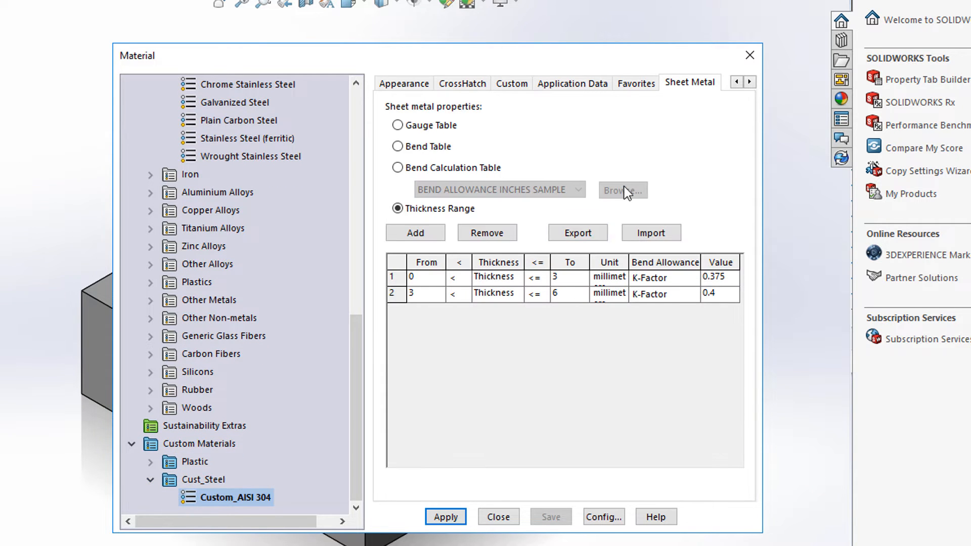
mouse_move(617, 539)
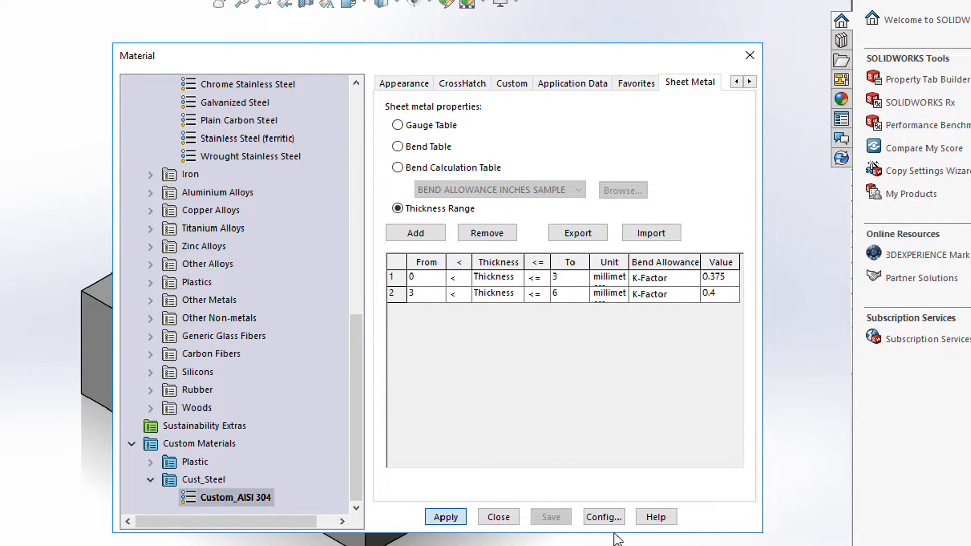
- Copy the 1060 Alloy material from SOLIDWORKS Materials > Aluminium Alloys
left_click(407, 89)
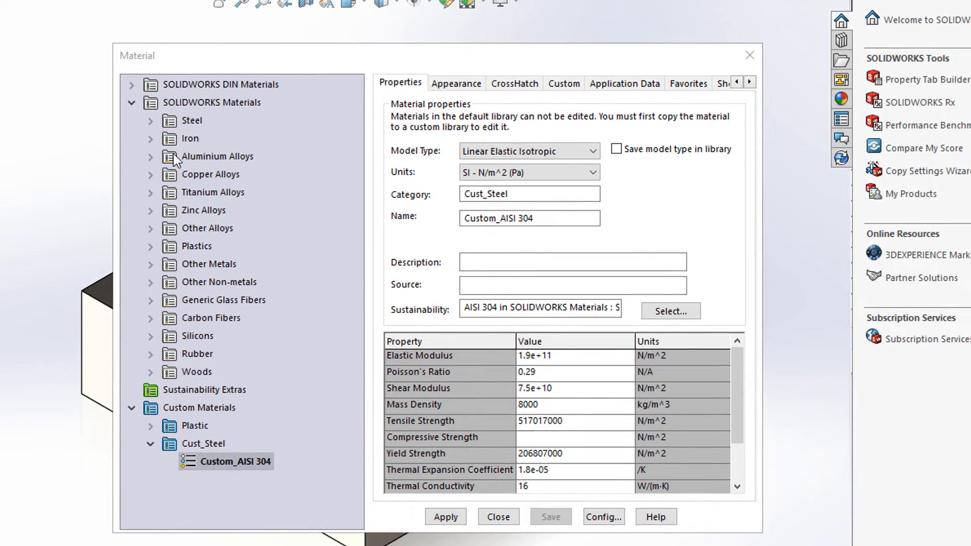
left_click(150, 156)
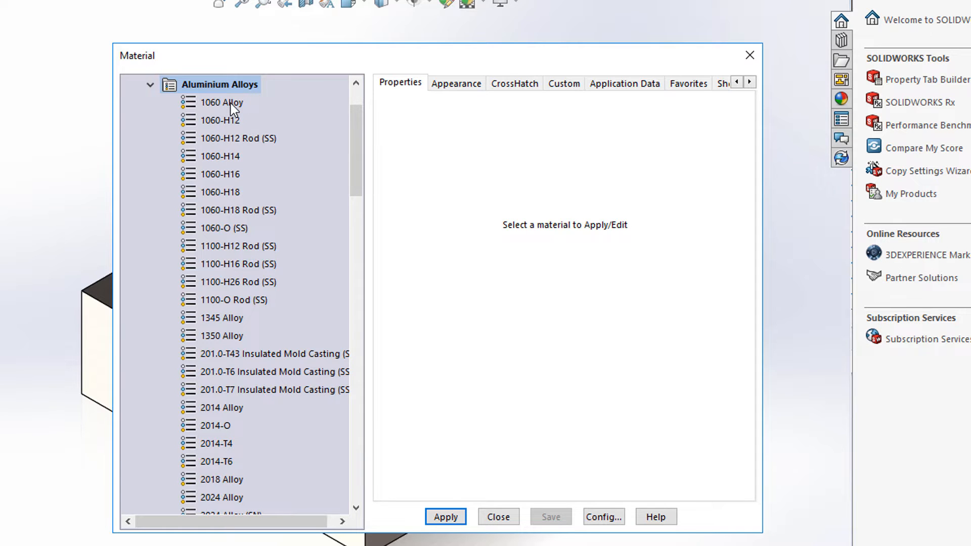
right_click(222, 103)
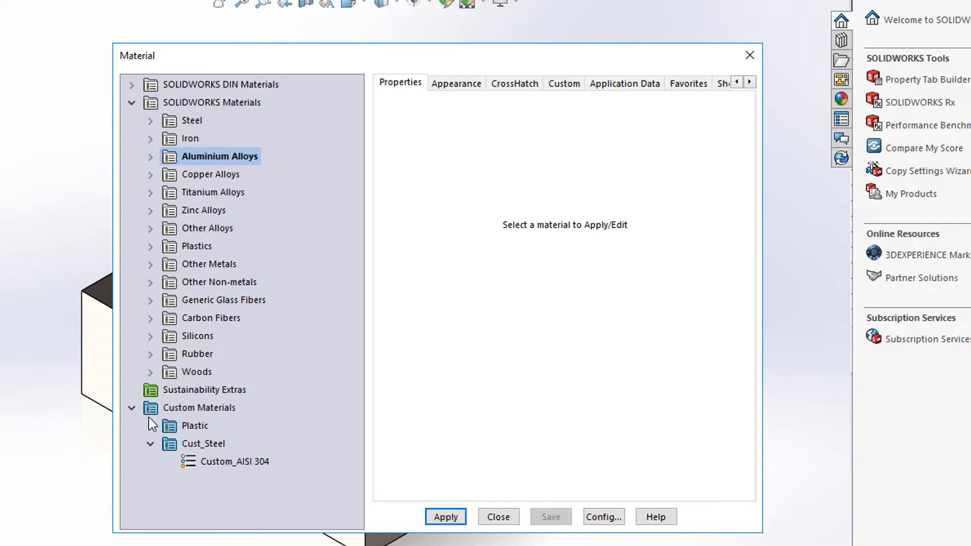
- Create a Custom_Aluminum category under Custom Materials and paste 1060 Alloy into it
right_click(199, 407)
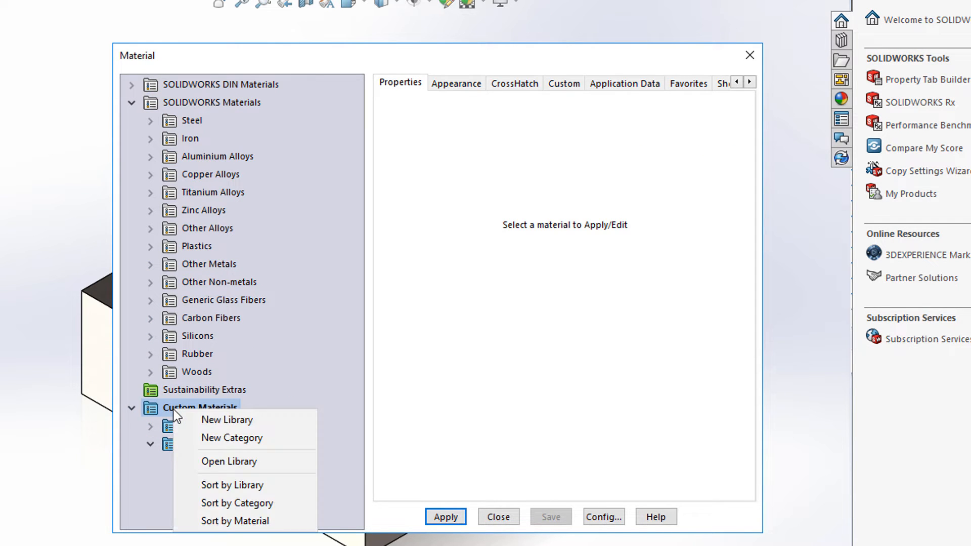
mouse_move(230, 437)
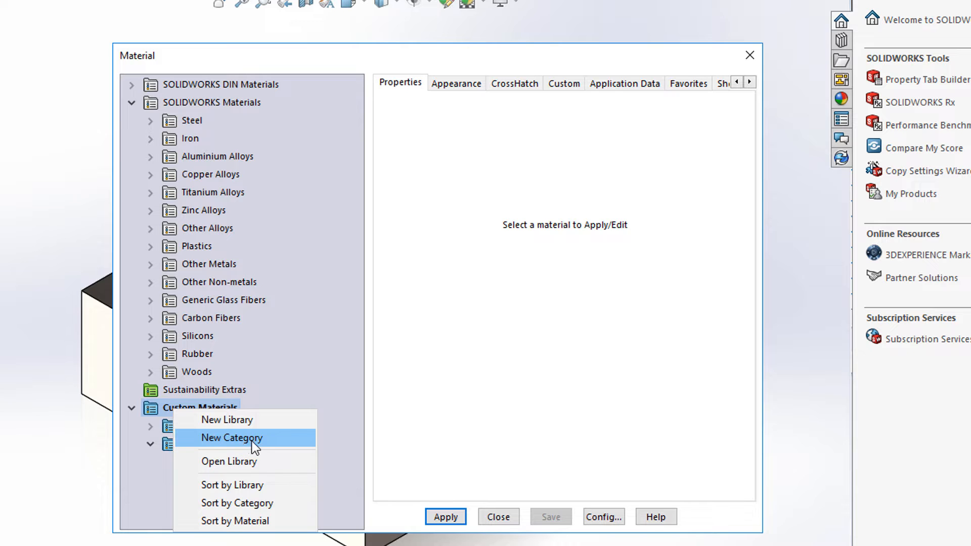
left_click(232, 438)
type("Custom_Aluminum")
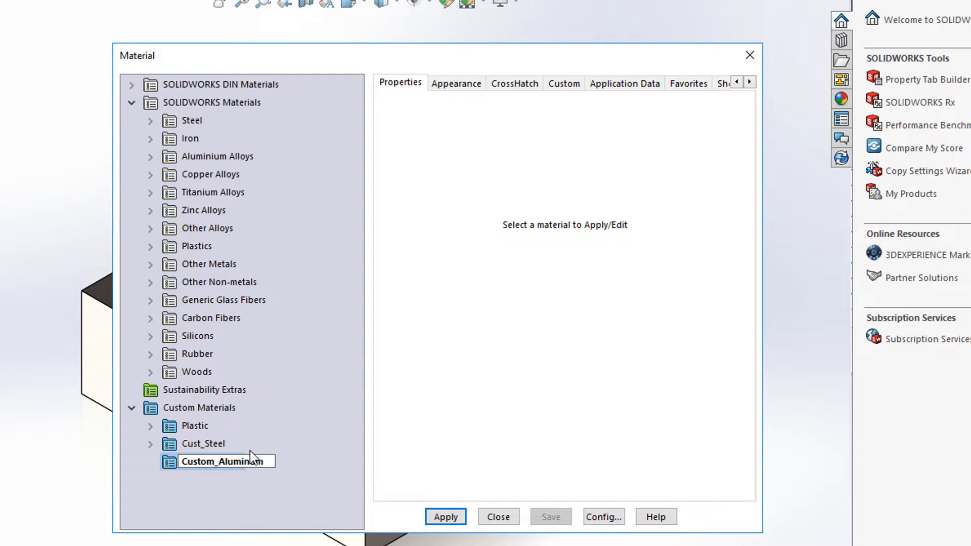
left_click(202, 443)
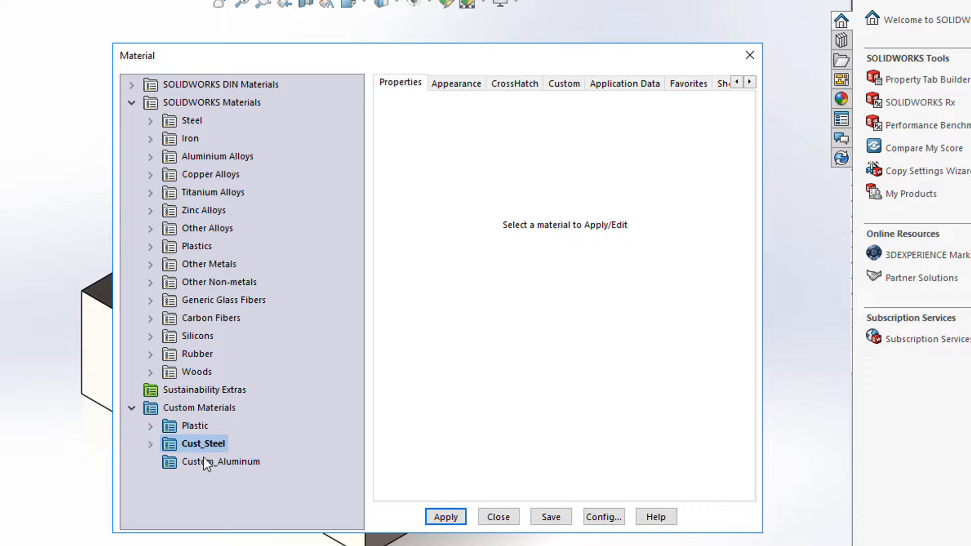
right_click(222, 462)
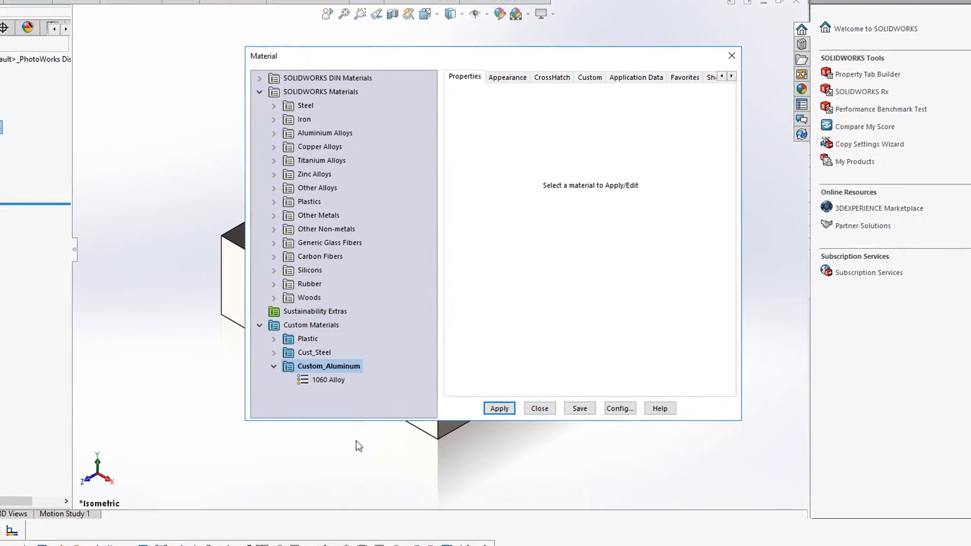
- Rename the copied alloy to Custom_1060 Alloy and select it
left_click(328, 379)
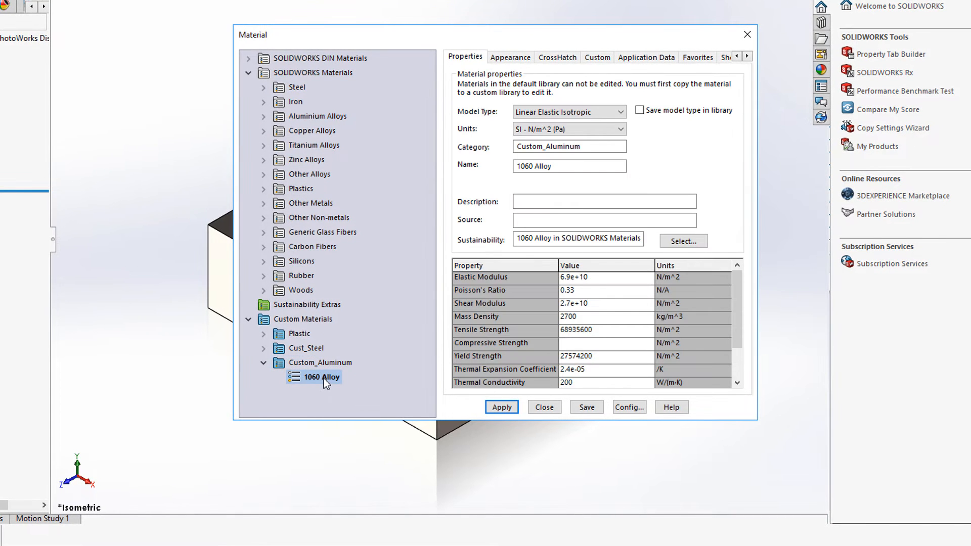
left_click(568, 166)
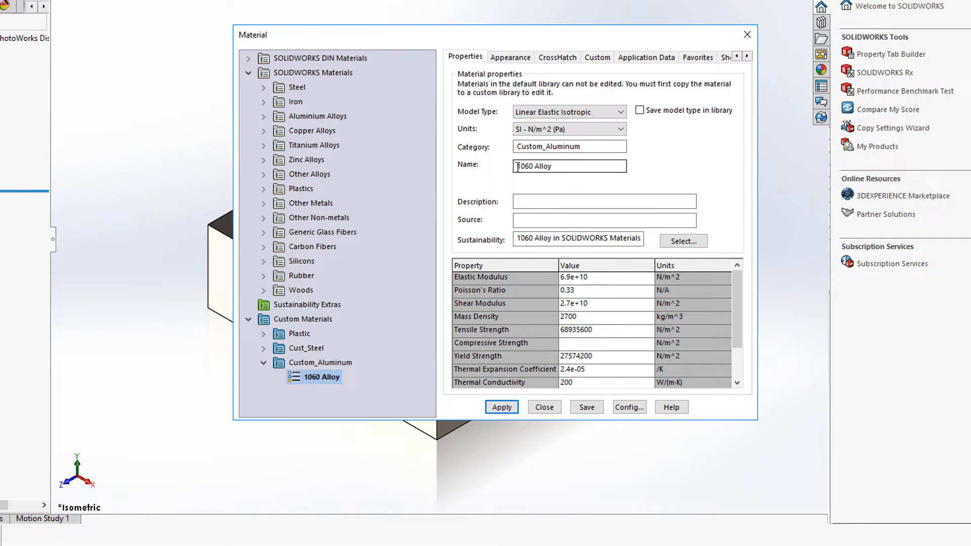
type("Custom")
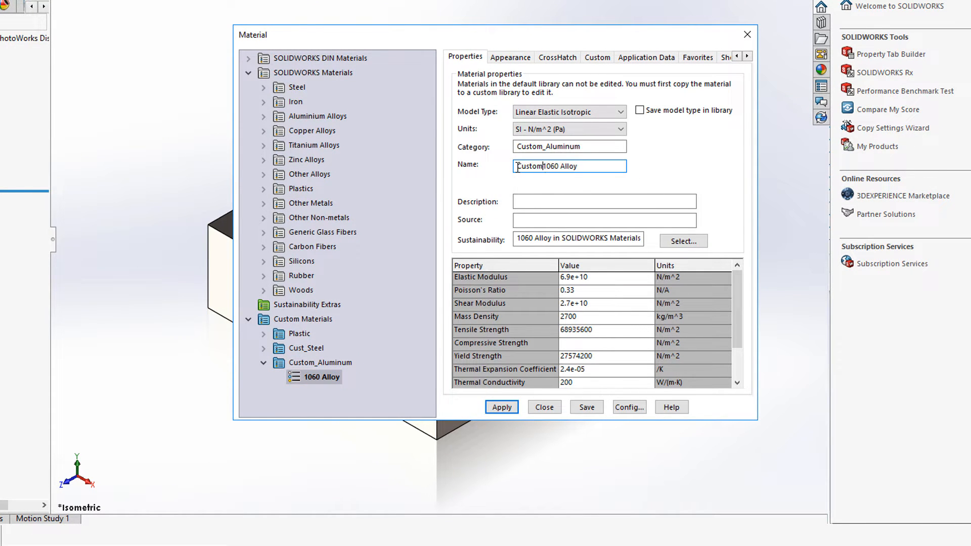
type("_")
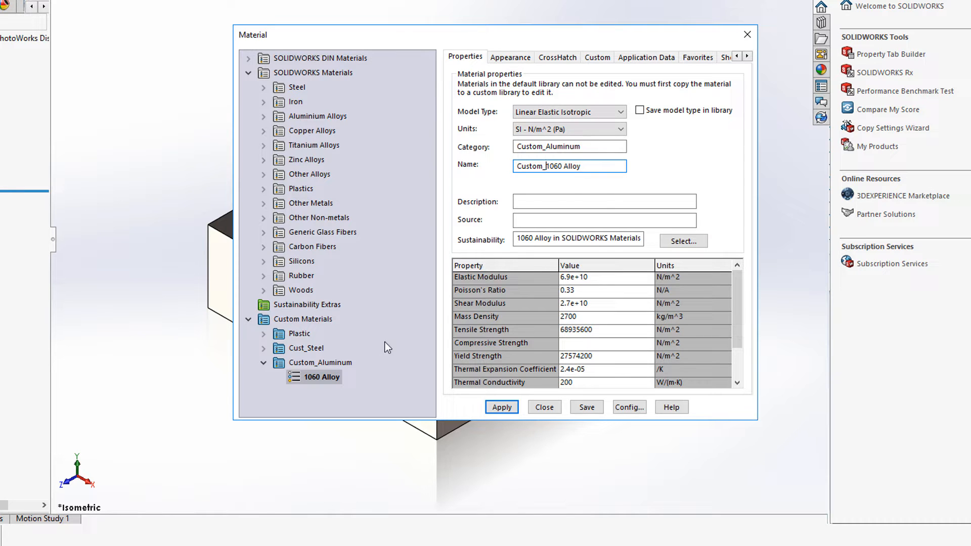
left_click(586, 406)
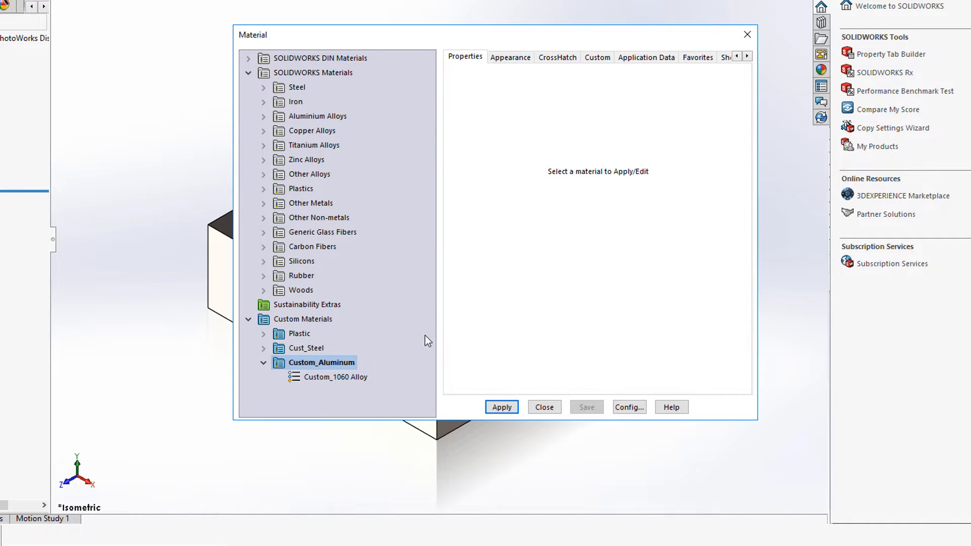
left_click(335, 377)
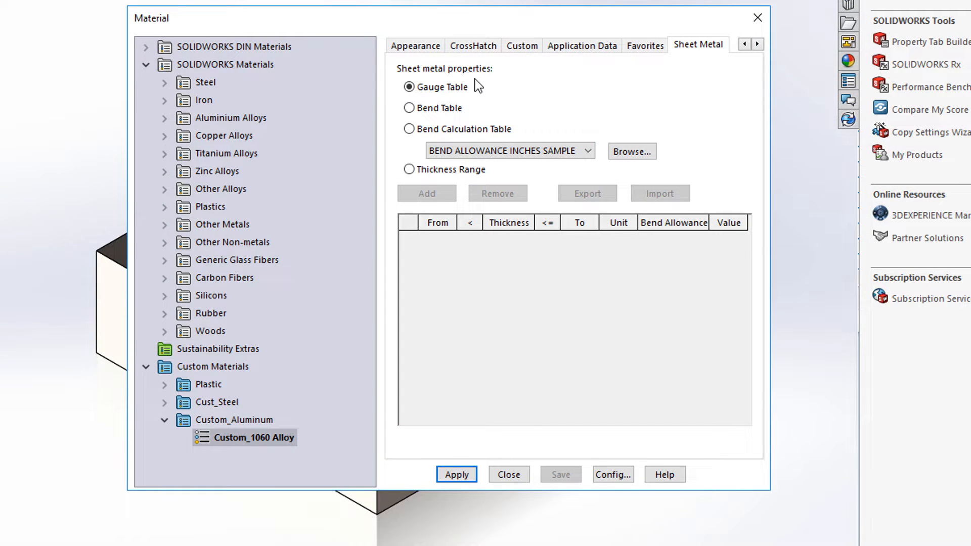
mouse_move(489, 87)
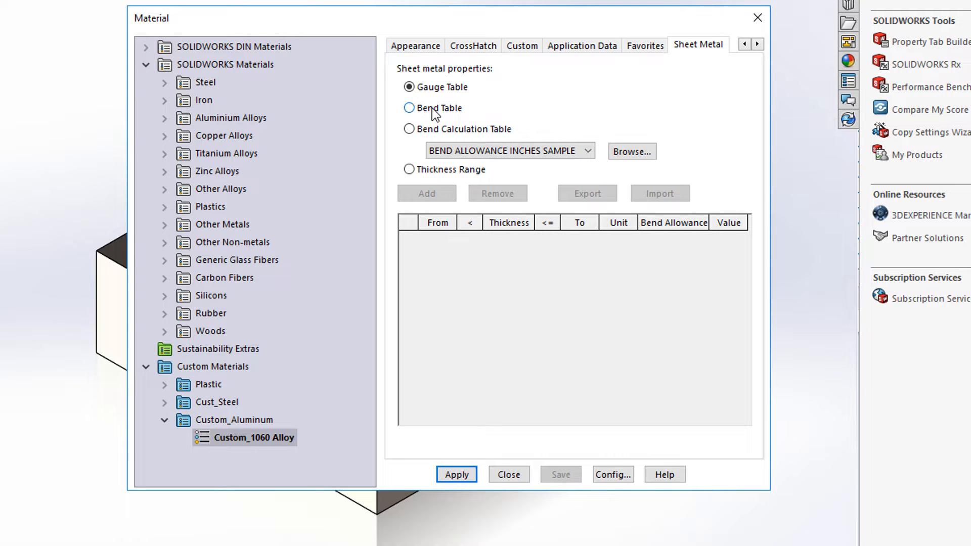
- Set Custom_1060 Alloy's sheet metal bend calculation table to BASE BEND TABLE
left_click(409, 108)
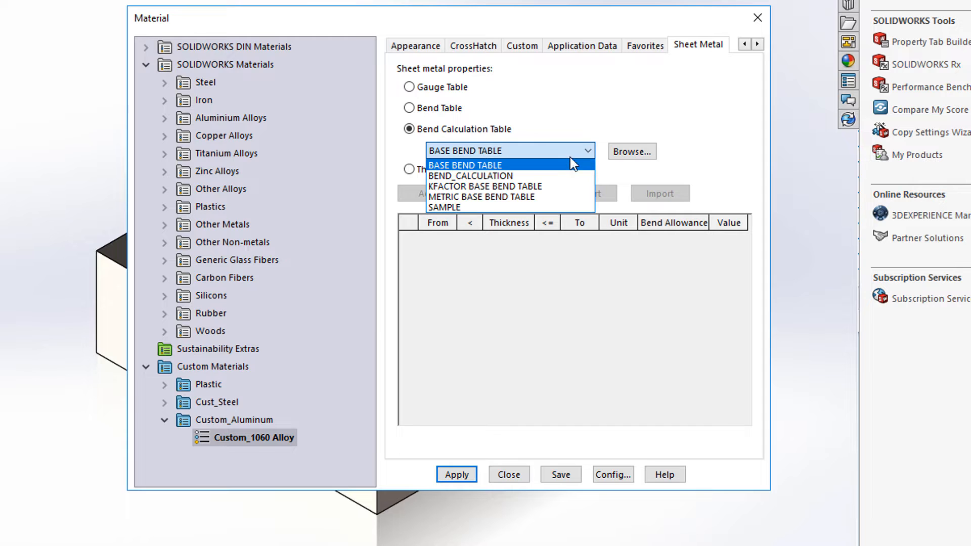
left_click(465, 165)
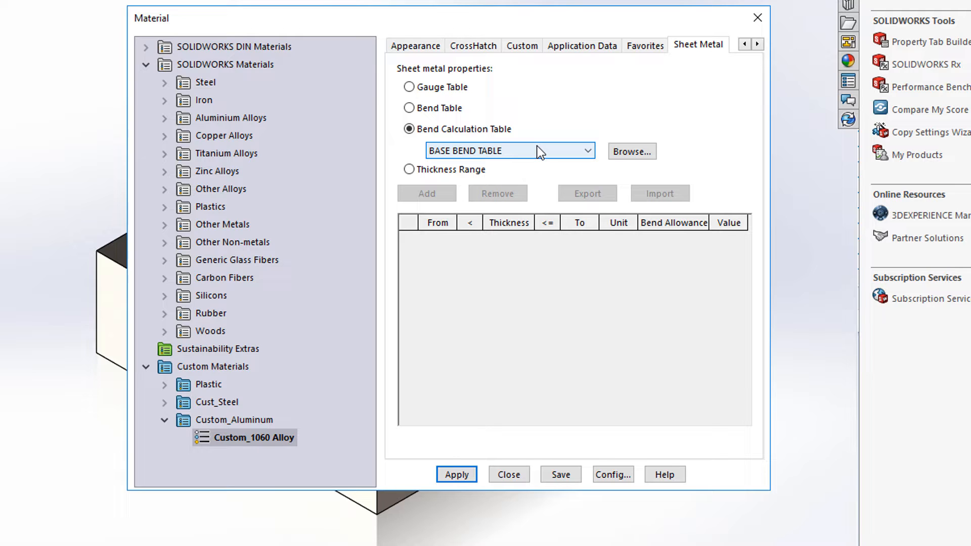
mouse_move(470, 172)
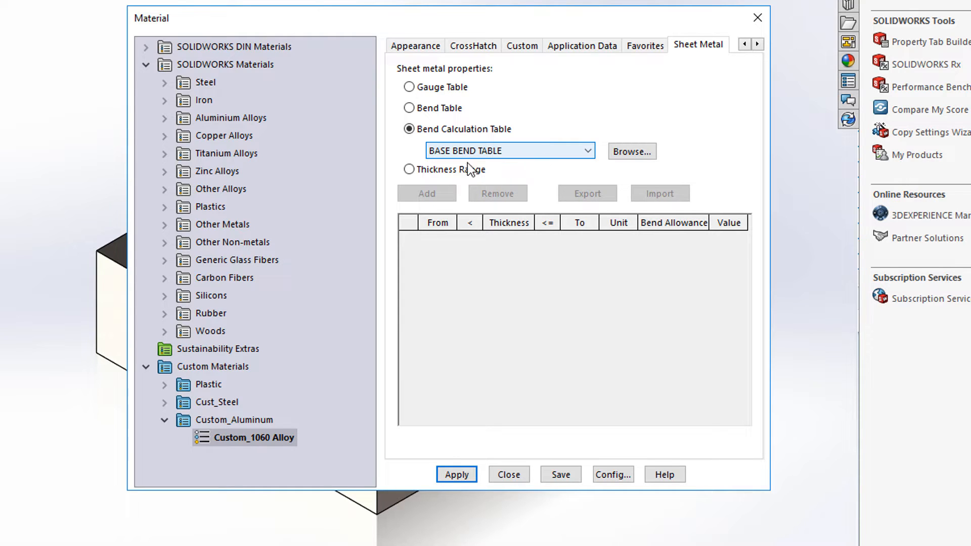
- Switch to thickness ranges and add a first row with 0 < Thickness <= upper limit
left_click(409, 169)
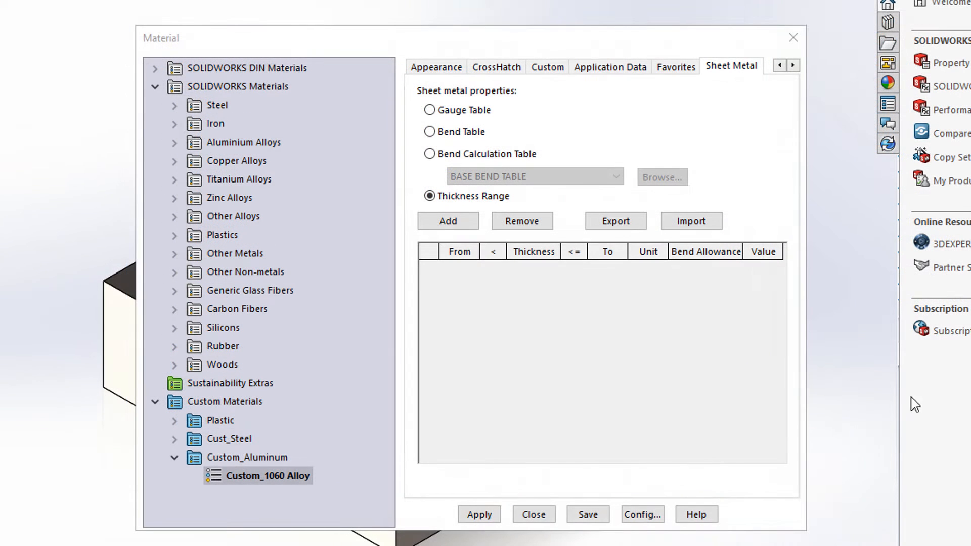
mouse_move(595, 324)
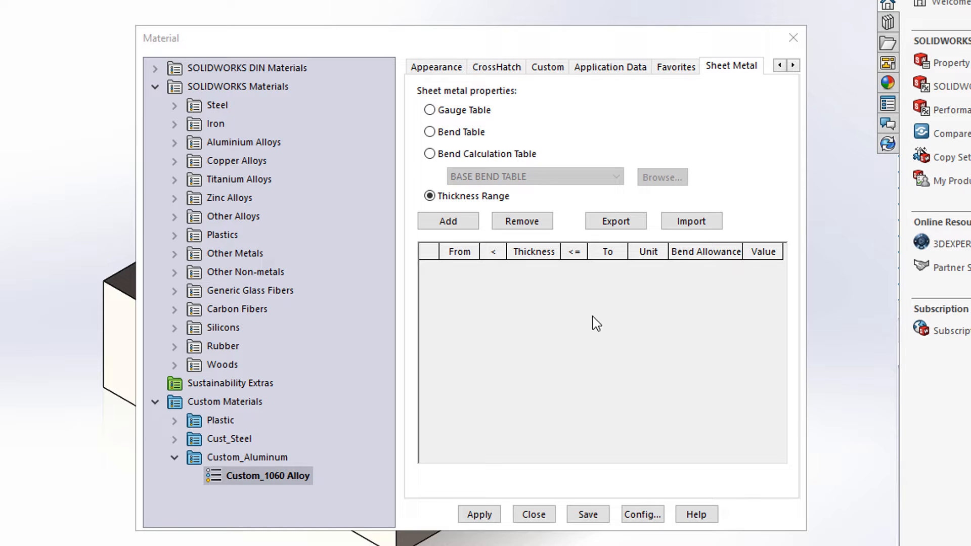
mouse_move(567, 341)
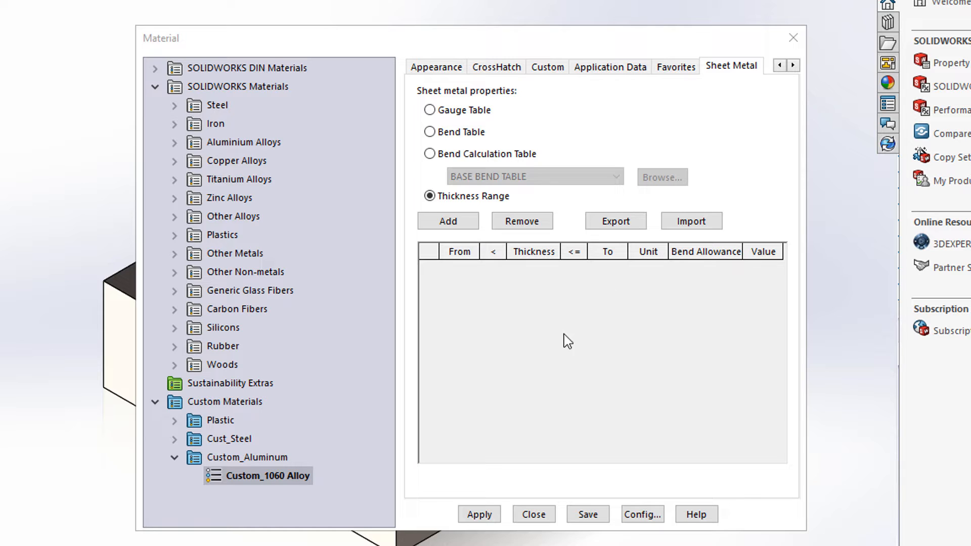
mouse_move(577, 343)
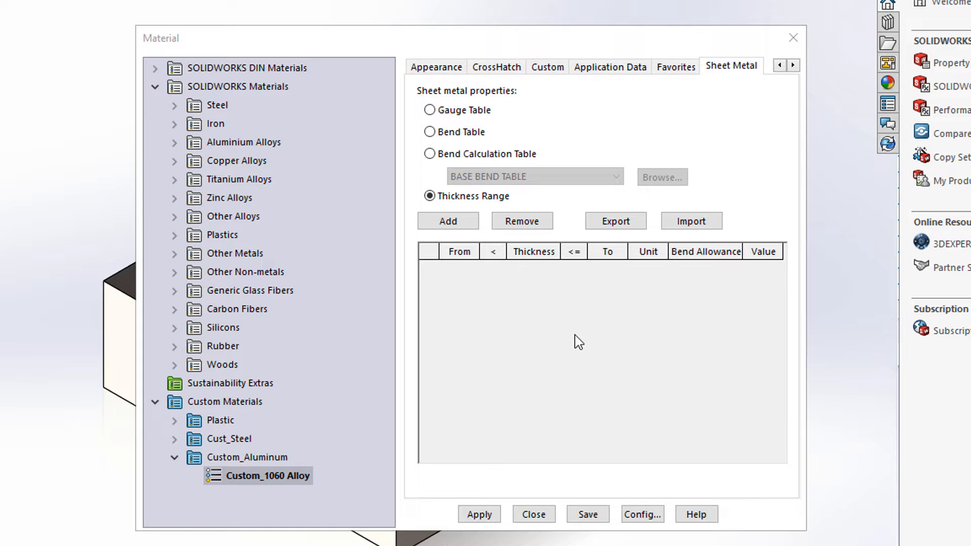
mouse_move(594, 353)
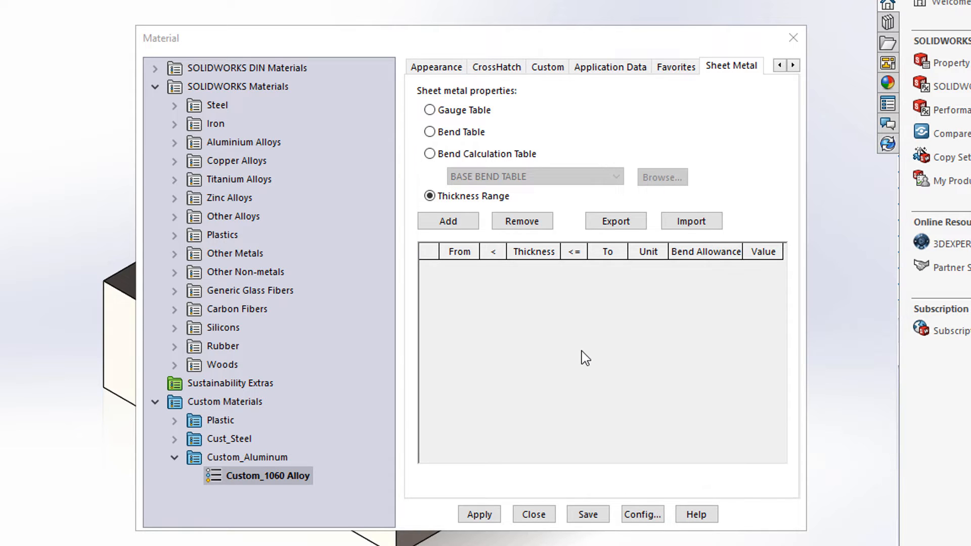
mouse_move(495, 317)
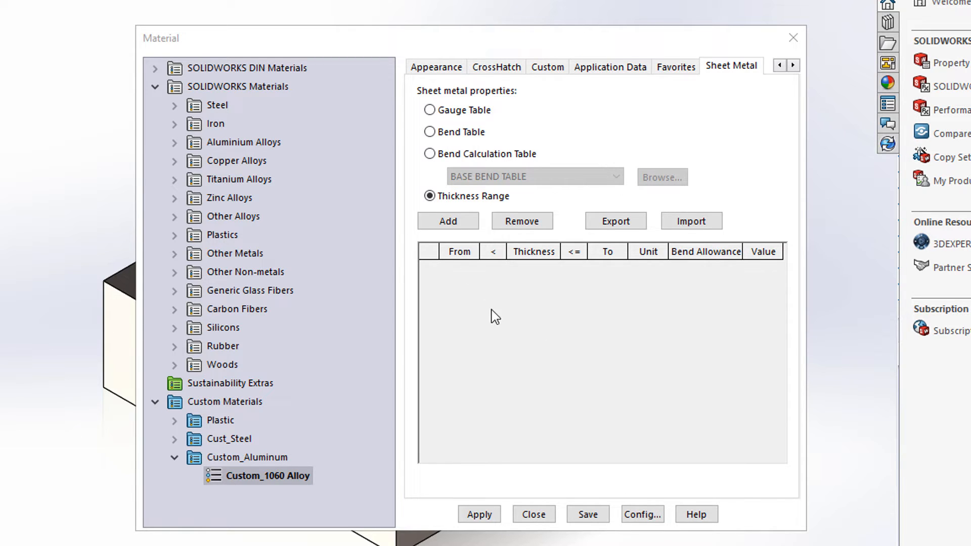
mouse_move(455, 236)
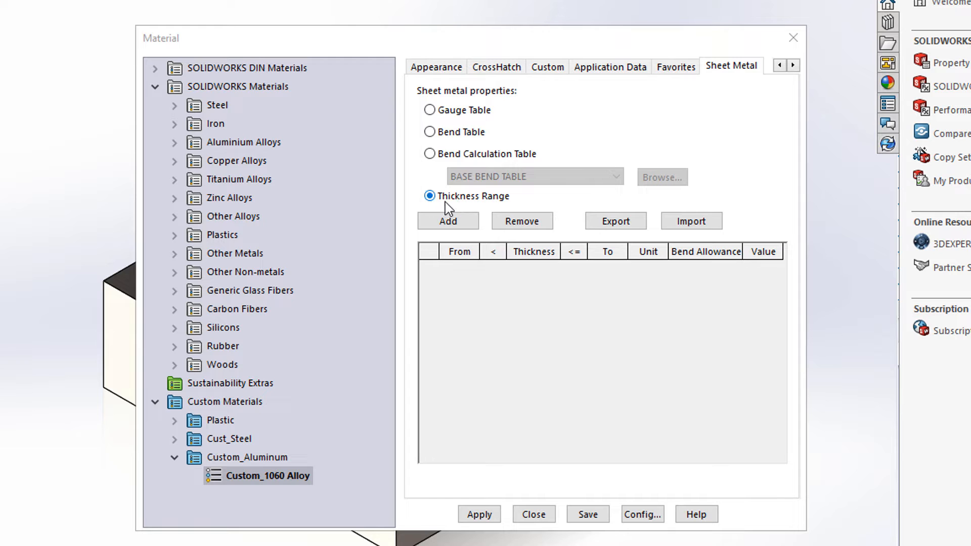
left_click(446, 222)
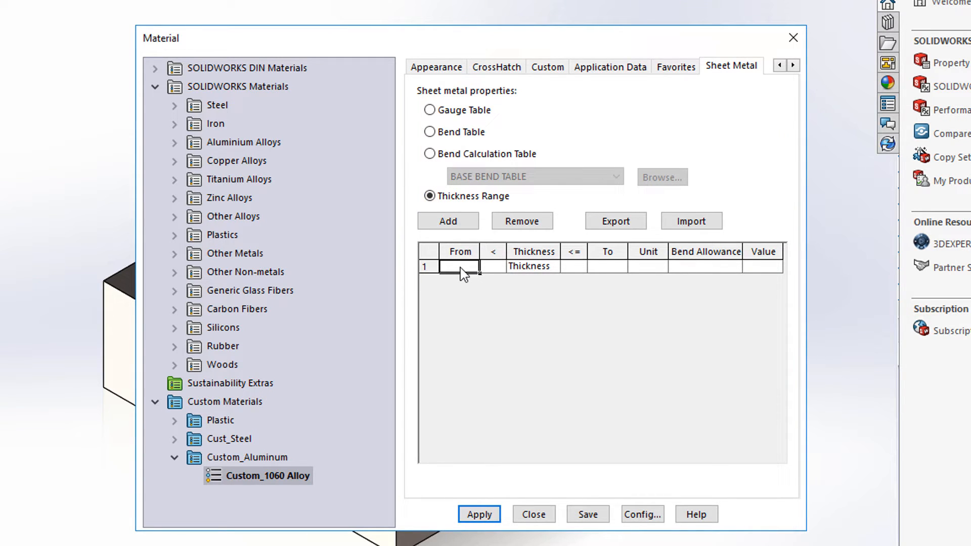
type("0")
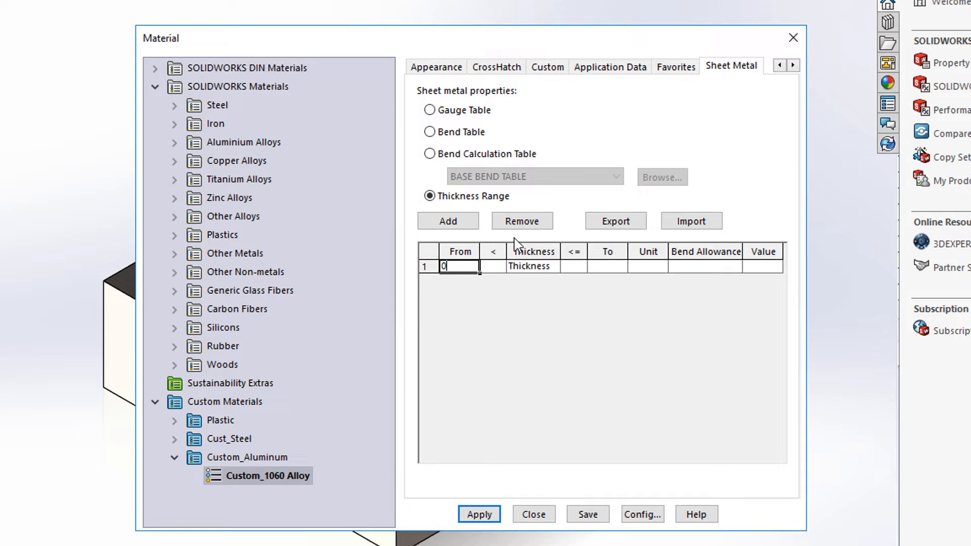
left_click(494, 267)
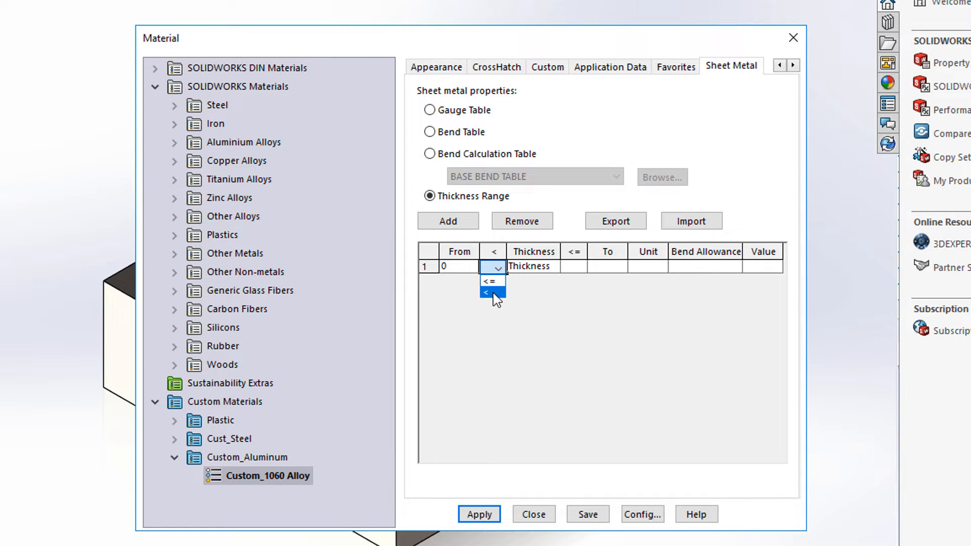
left_click(488, 291)
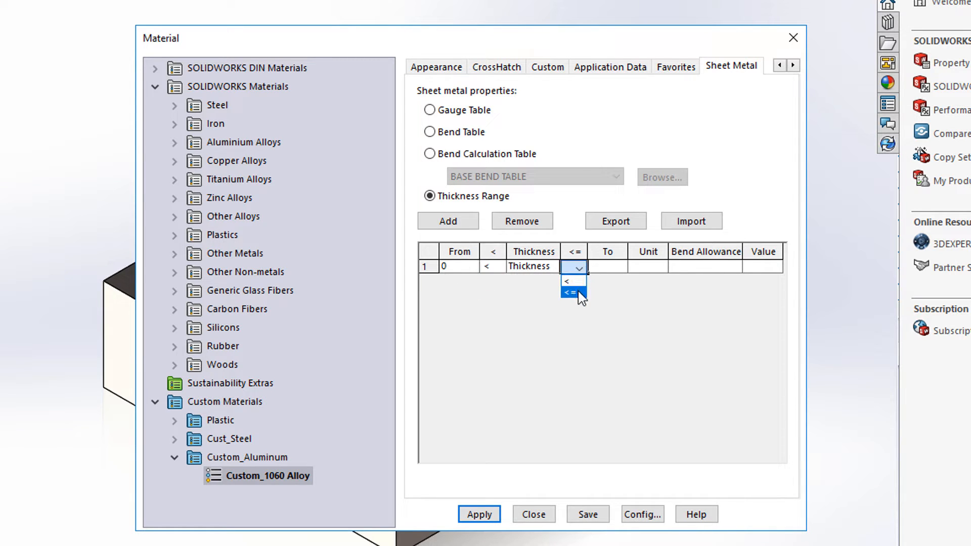
left_click(567, 293)
type("3")
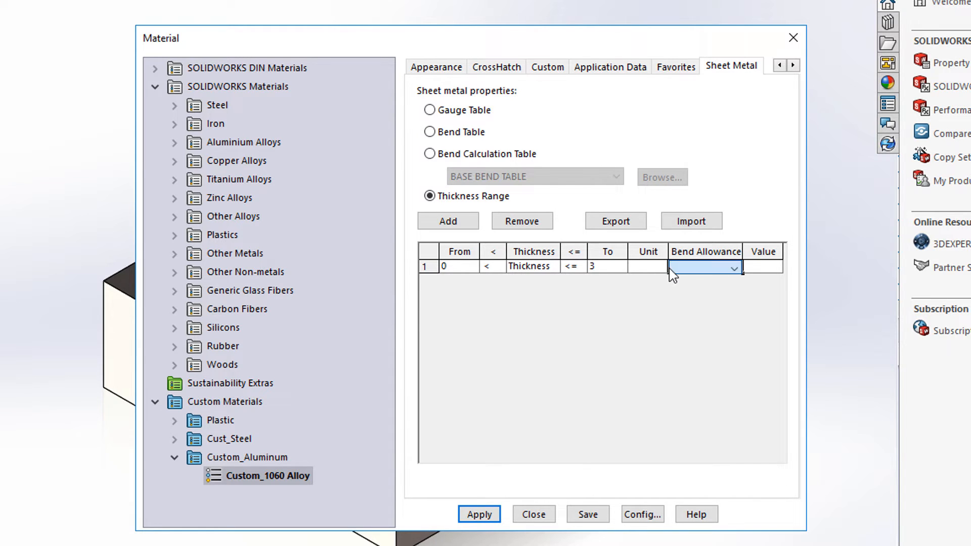
- Set the first range to millimeters with a K-Factor allowance type, value starting 0
left_click(659, 267)
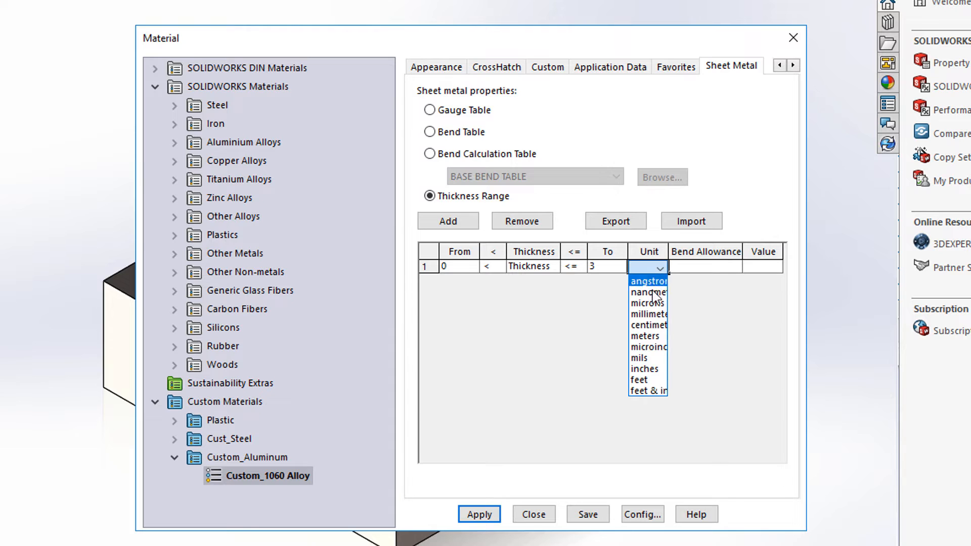
left_click(647, 313)
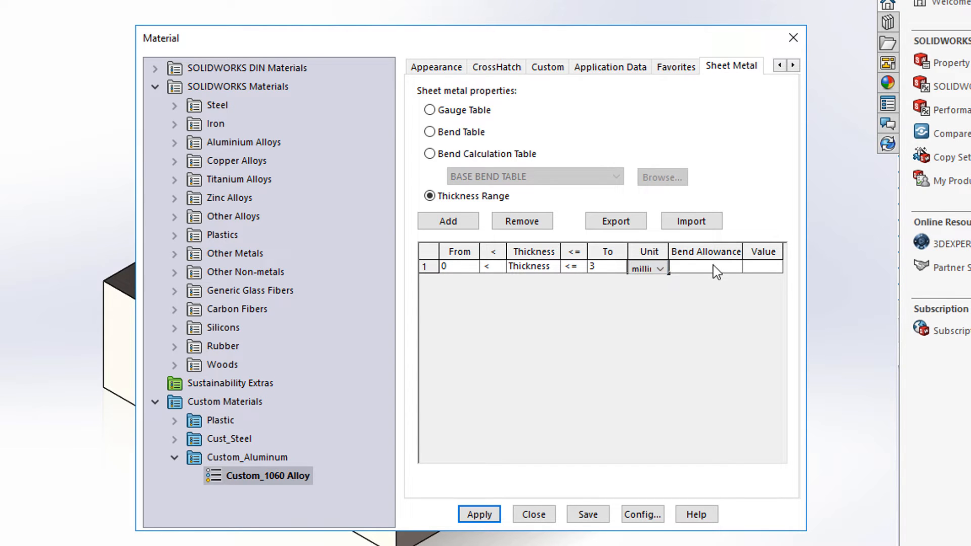
left_click(734, 267)
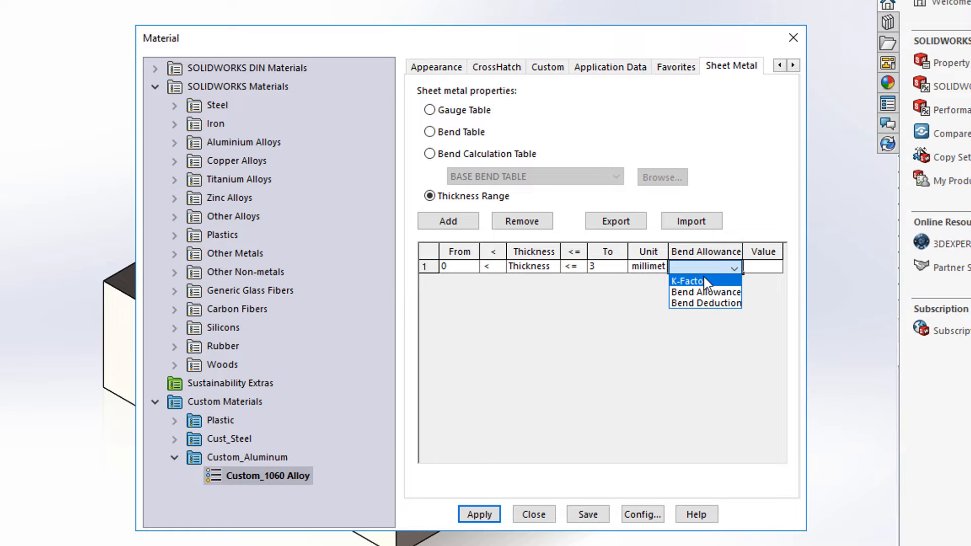
left_click(685, 280)
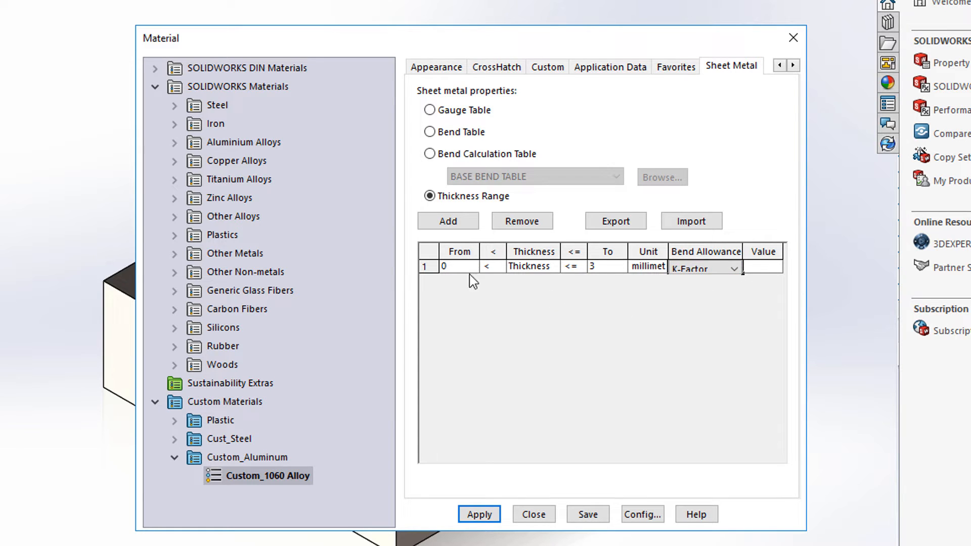
mouse_move(603, 281)
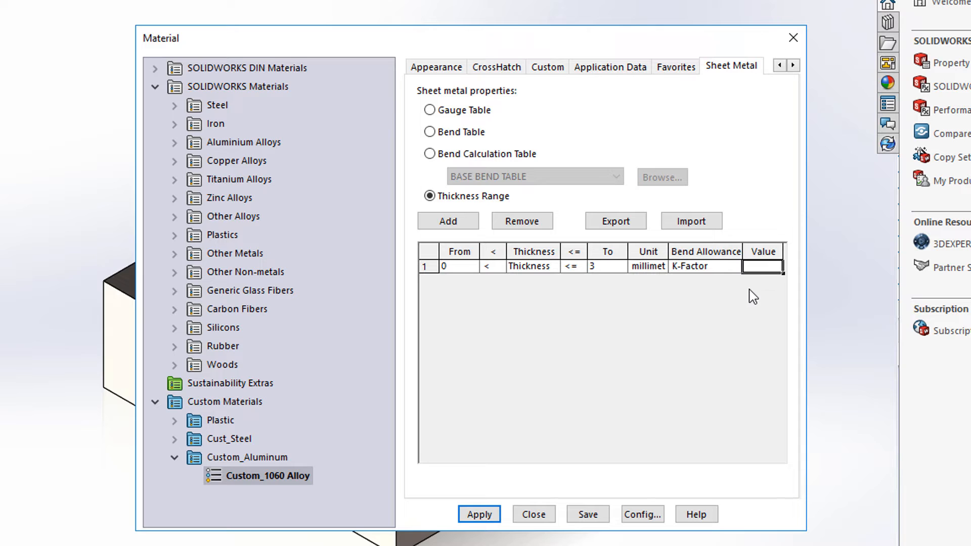
type("0.")
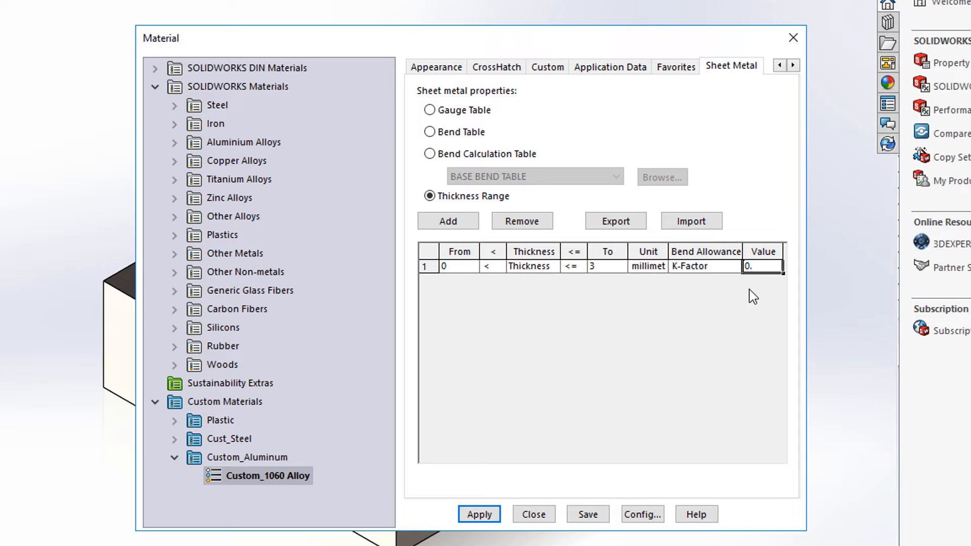
- Finish K-Factor 0.375, add a 3-6 mm range with K-Factor 0.415, and apply
type("375")
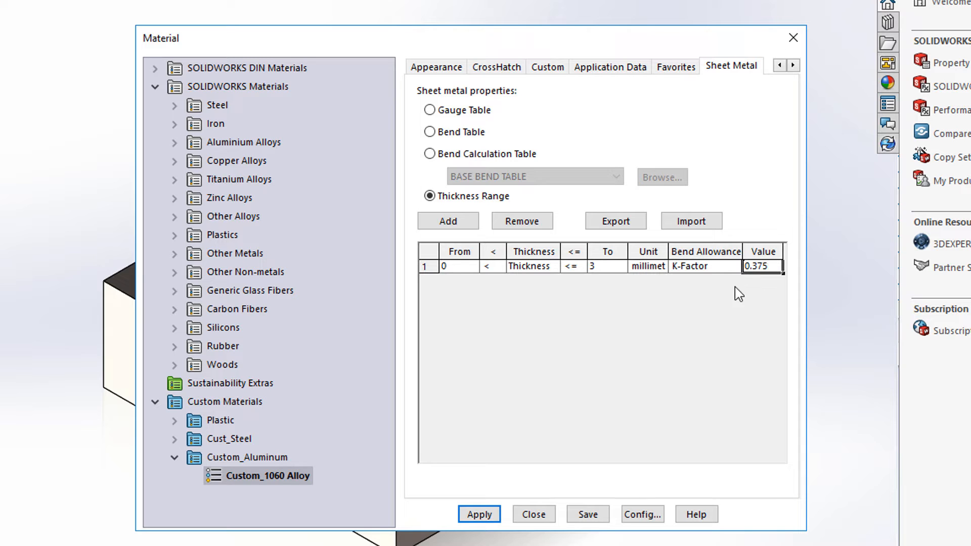
left_click(448, 222)
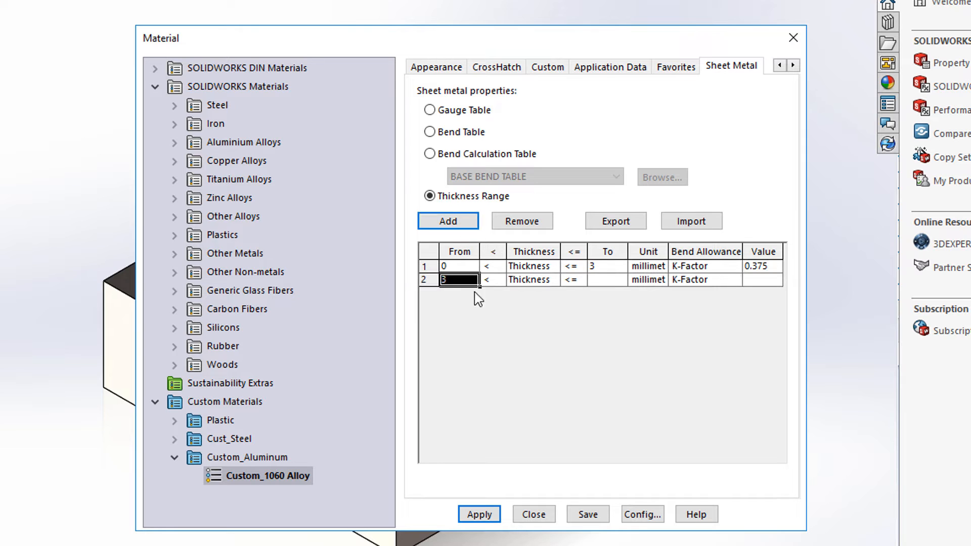
mouse_move(500, 291)
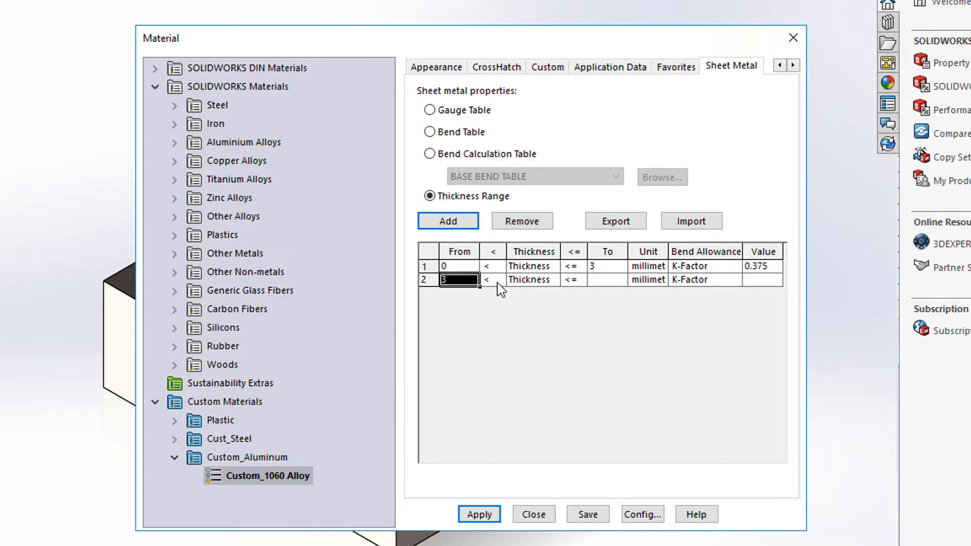
left_click(607, 279)
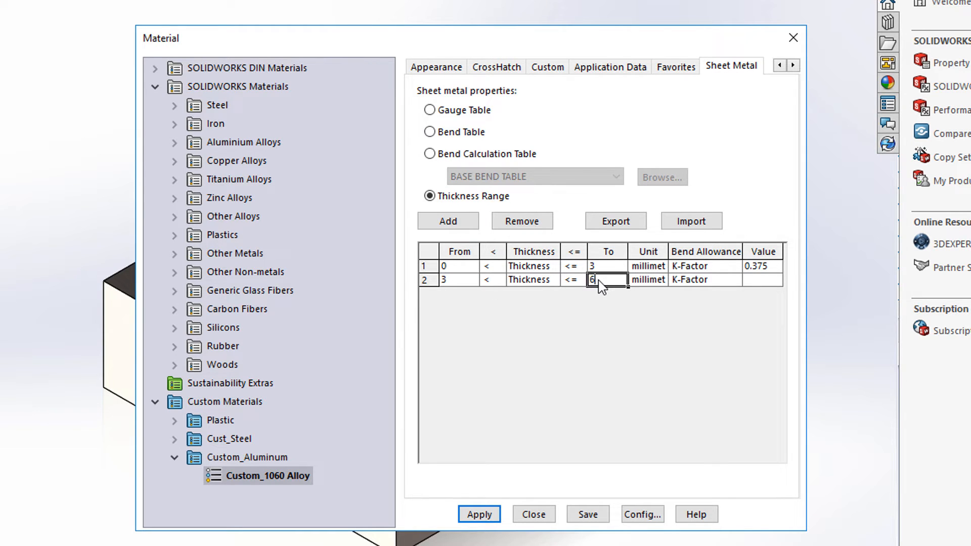
left_click(763, 279)
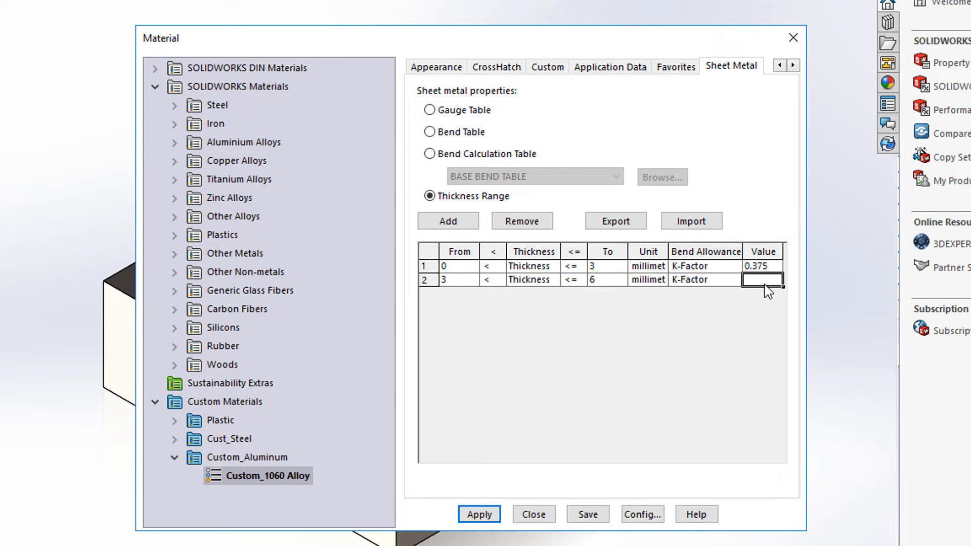
type("0.415")
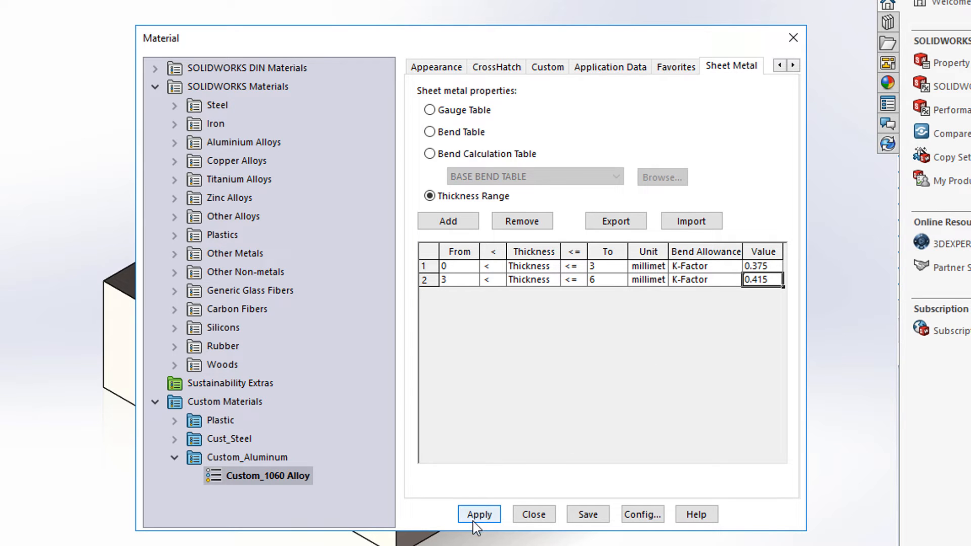
left_click(478, 514)
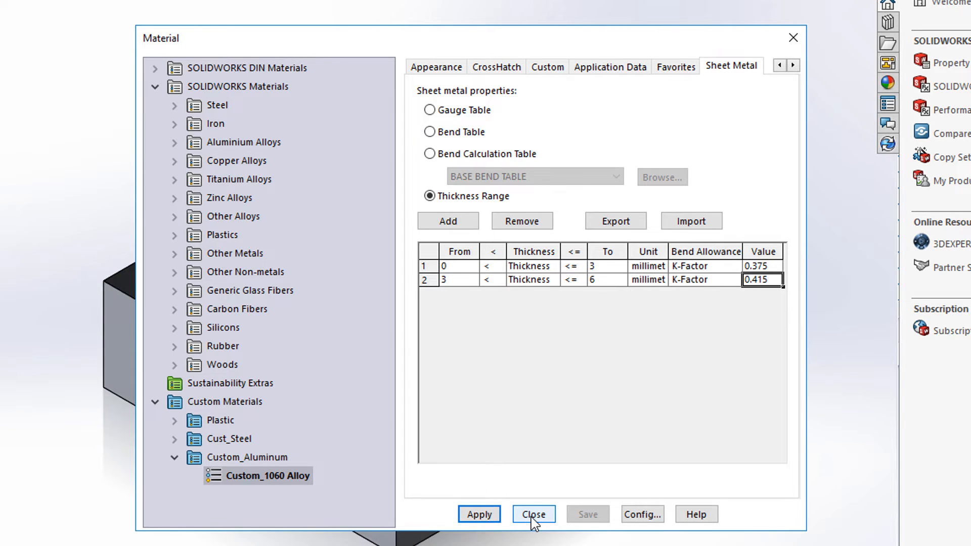
- Close the material editor and start Convert to Sheet Metal on the box
left_click(532, 513)
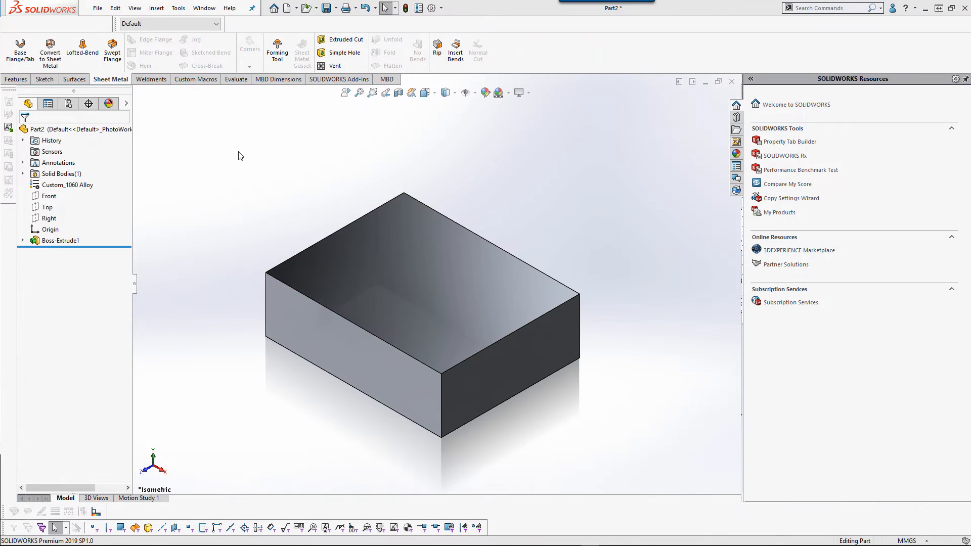
mouse_move(244, 161)
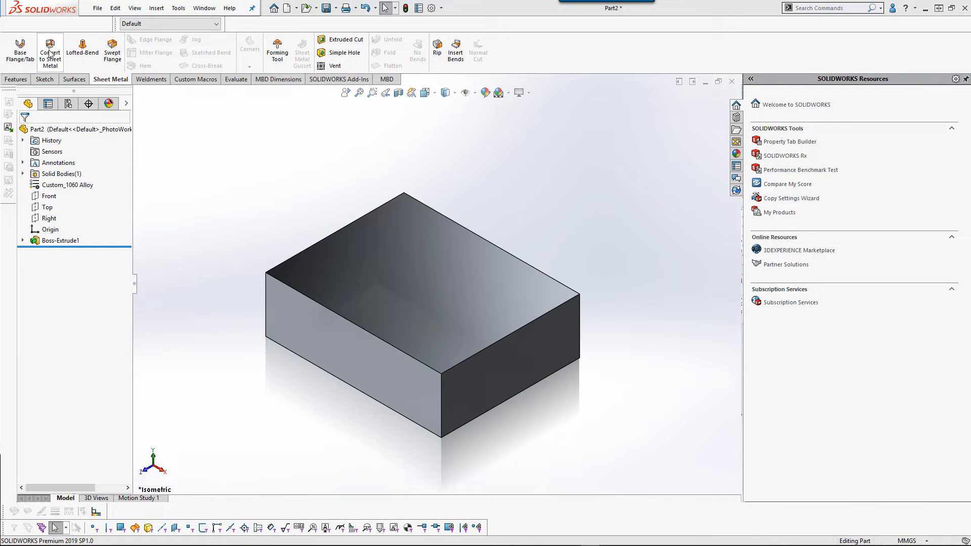
left_click(50, 51)
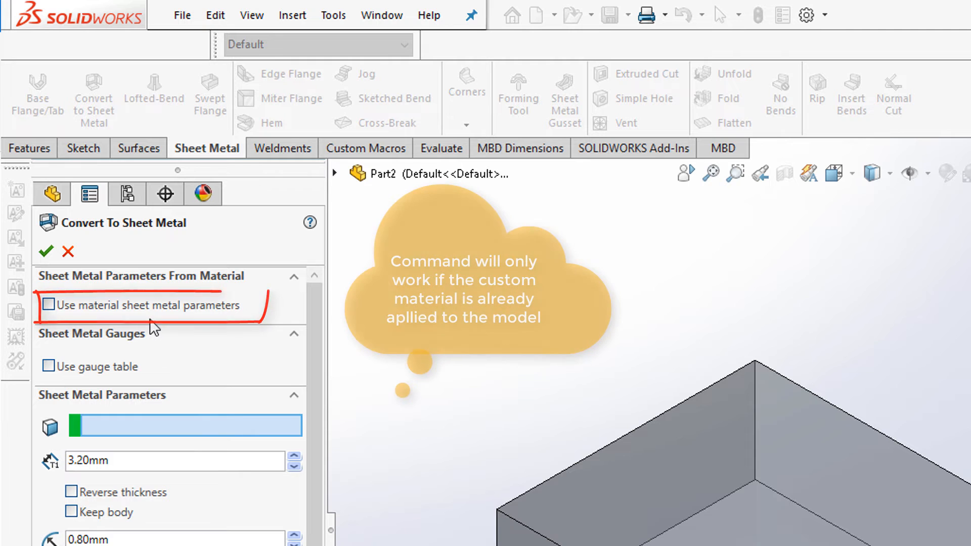
mouse_move(154, 324)
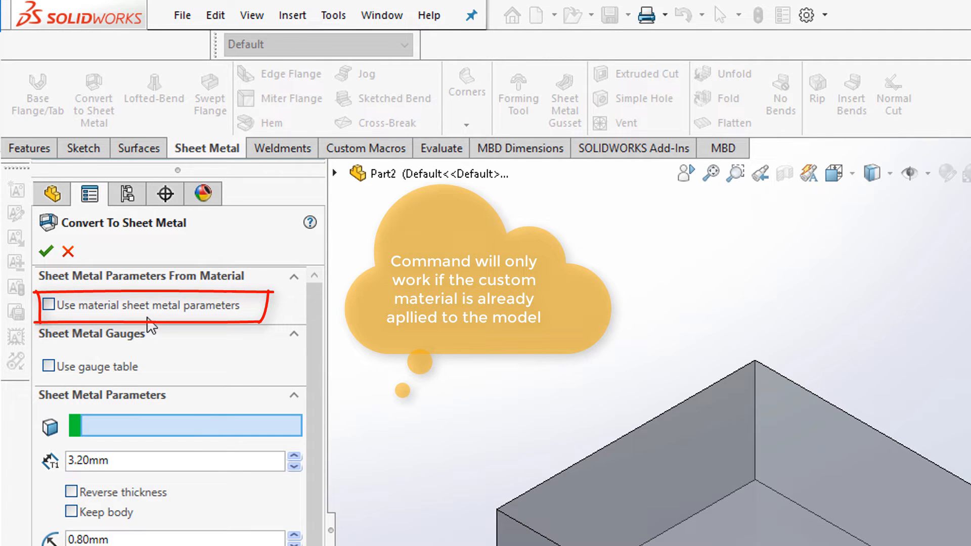
mouse_move(48, 305)
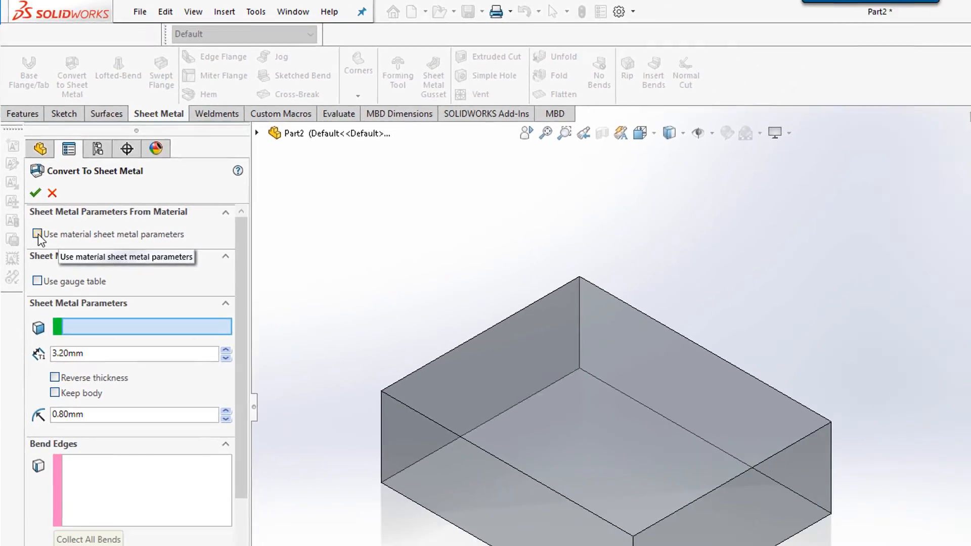
- Use material sheet metal parameters with 2.50mm thickness, four bend edges, K-Factor 0.38
left_click(37, 234)
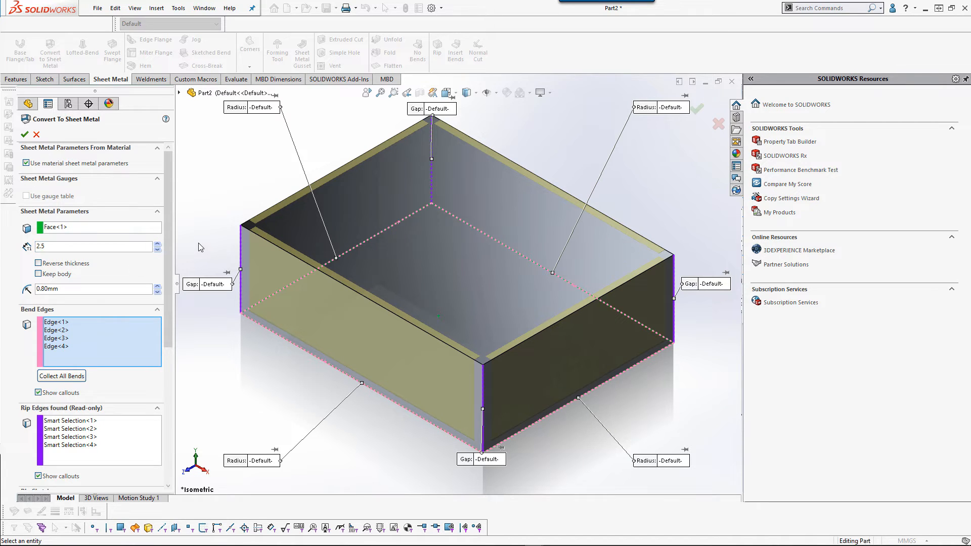
type("2.50mm")
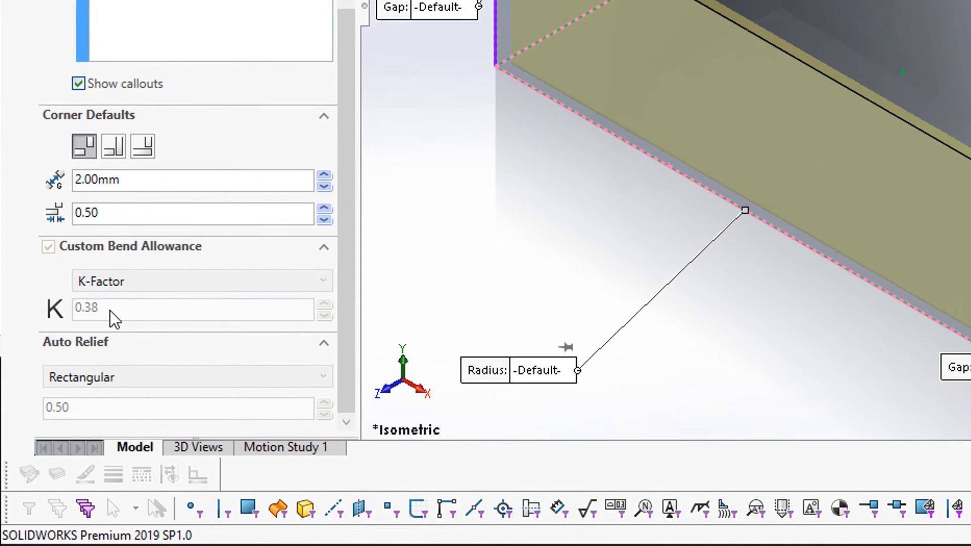
mouse_move(93, 332)
type("4")
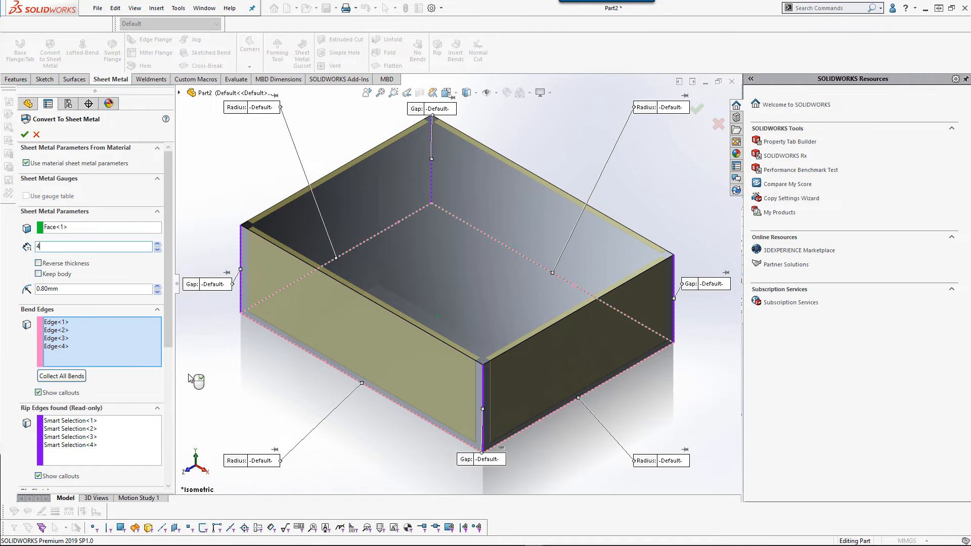
- Convert the box to a 4 mm sheet metal bin with K-Factor 0.41, confirming Convert-Solid1
scroll("down", 3)
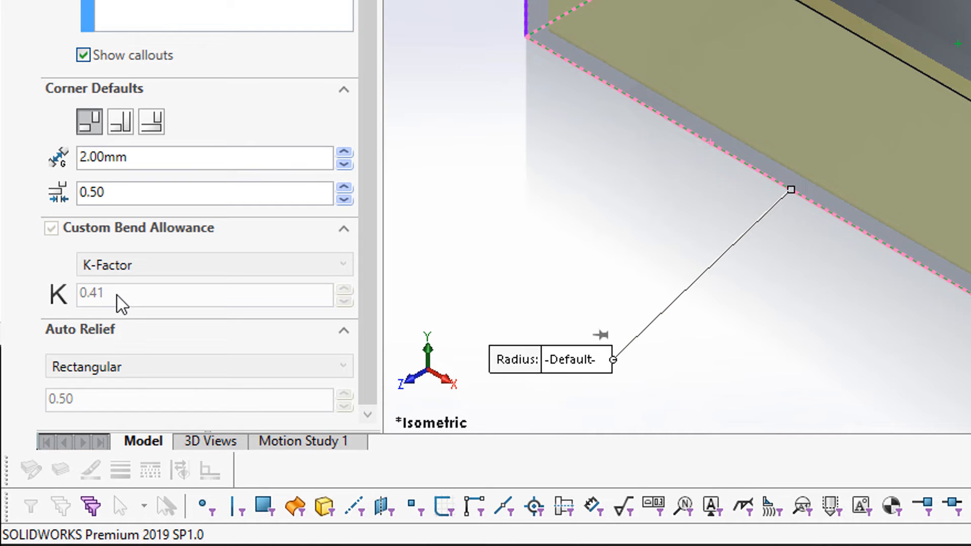
mouse_move(158, 301)
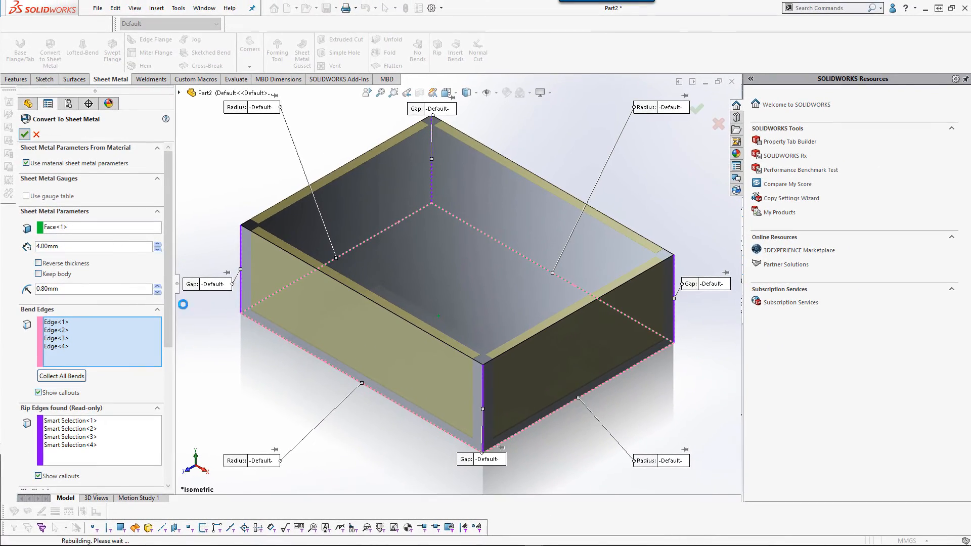
left_click(24, 134)
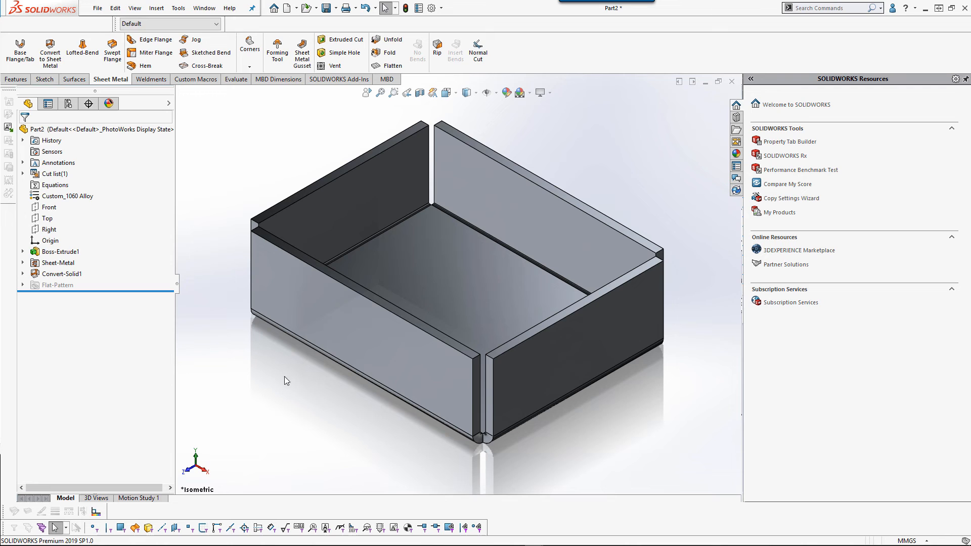